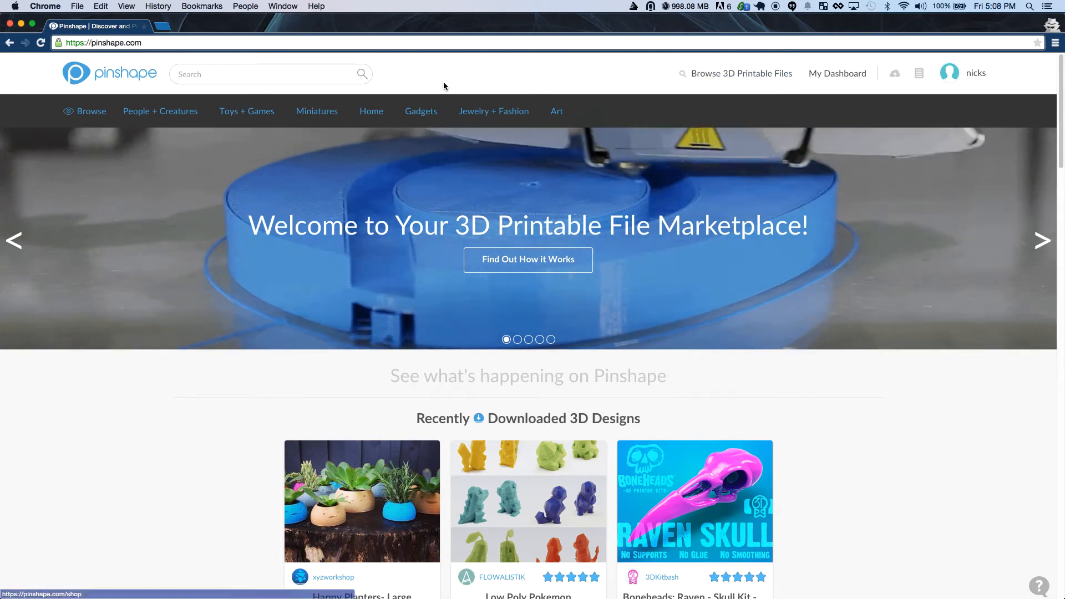
# Search Pinshape for 'penda' to find the Pendant Long design
pyautogui.write('penda')
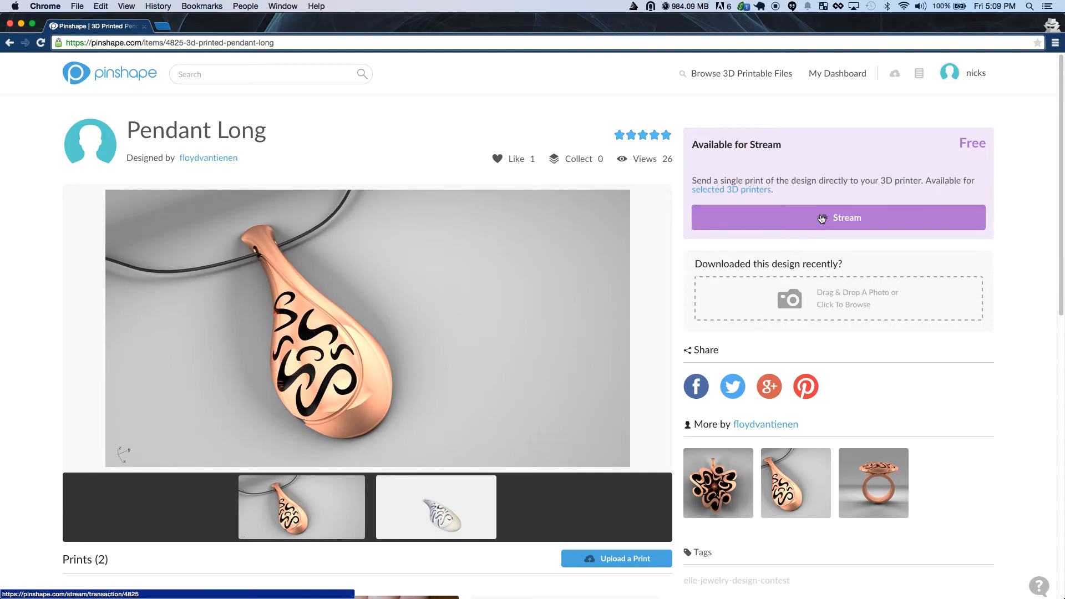
# Stream the Pendant1 STL file from the Pendant Long design page
pyautogui.click(836, 218)
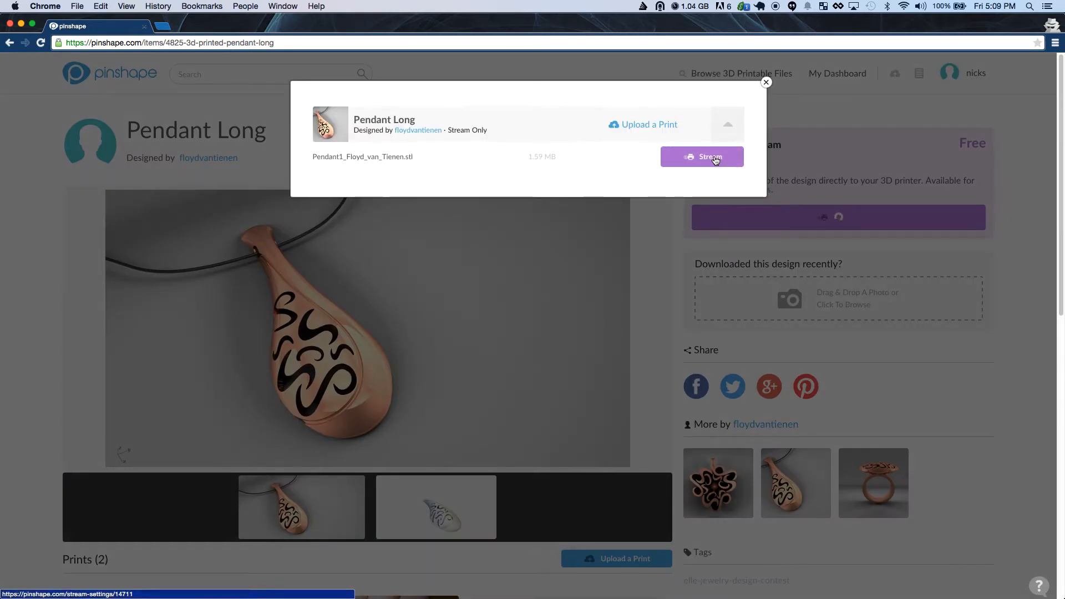
pyautogui.click(701, 157)
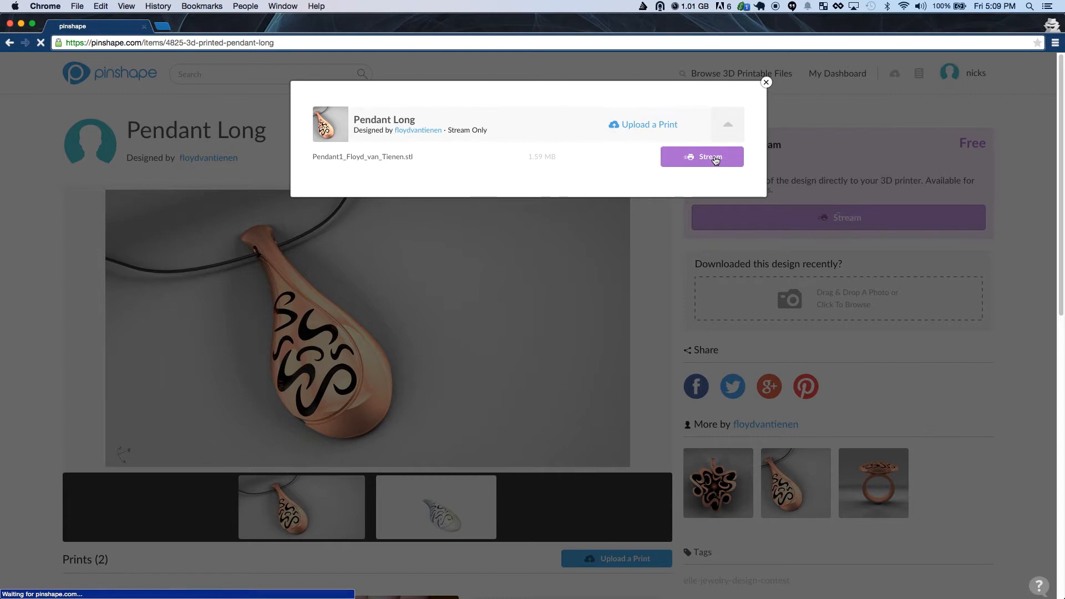
pyautogui.click(701, 156)
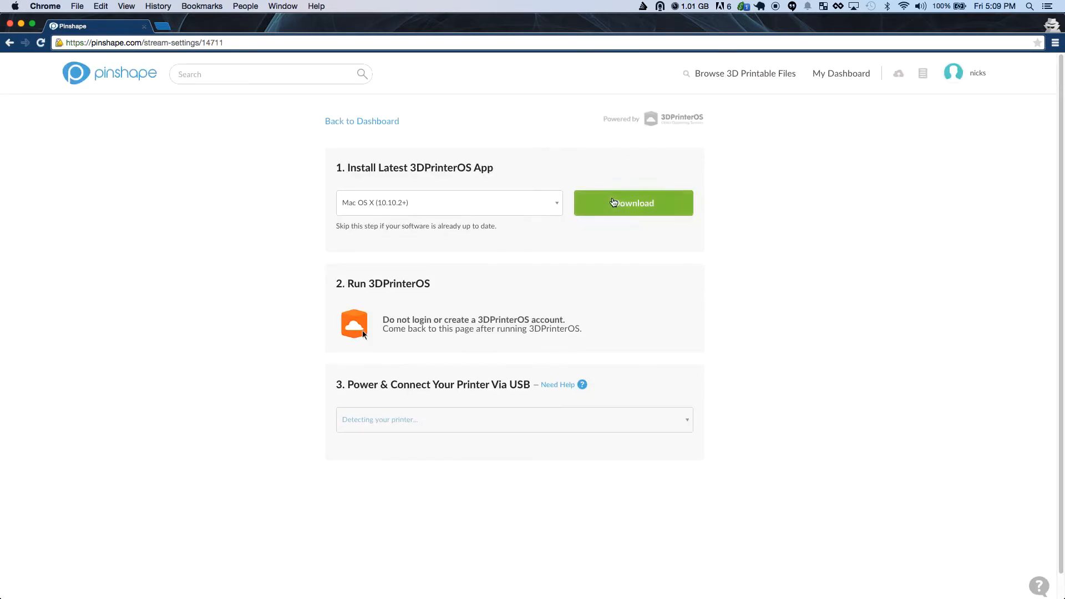
# Download 3DPrinterOS for macOS, install it into Applications, and close the installer
pyautogui.click(632, 202)
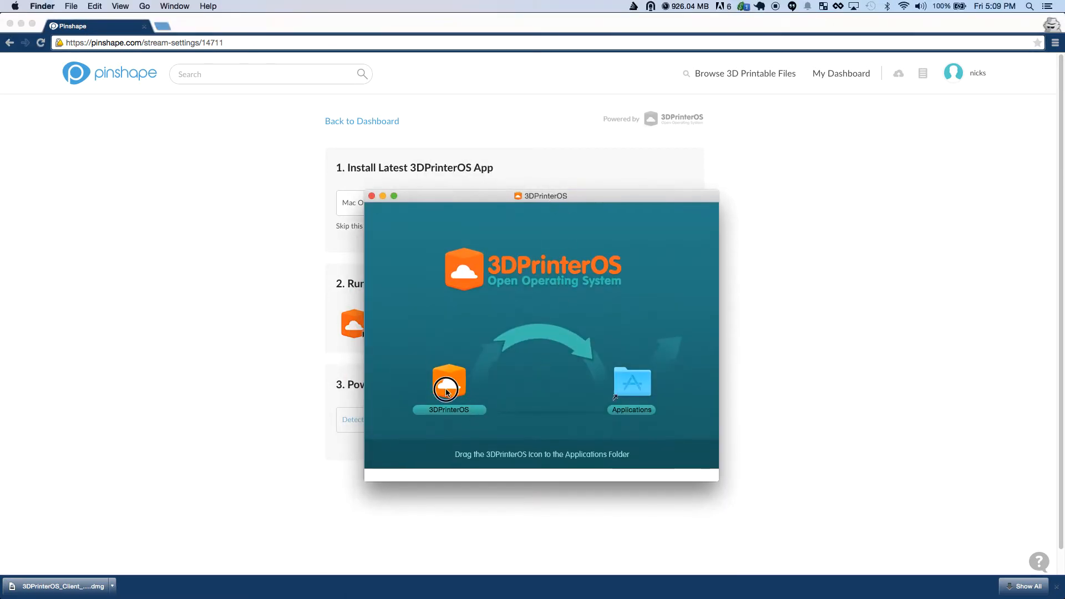
pyautogui.moveTo(448, 387); pyautogui.dragTo(630, 387)
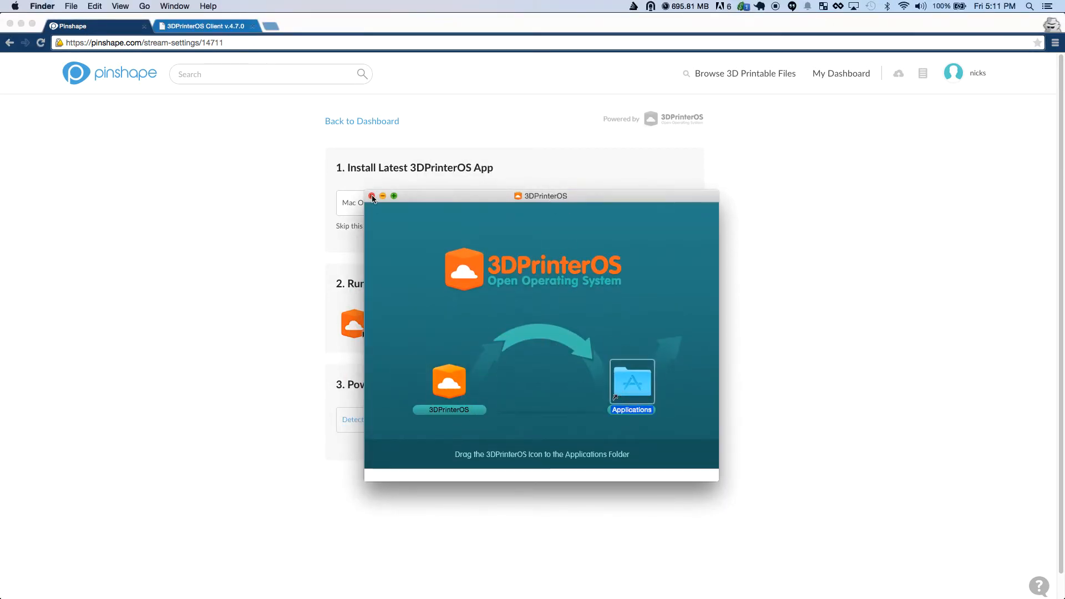
pyautogui.click(373, 197)
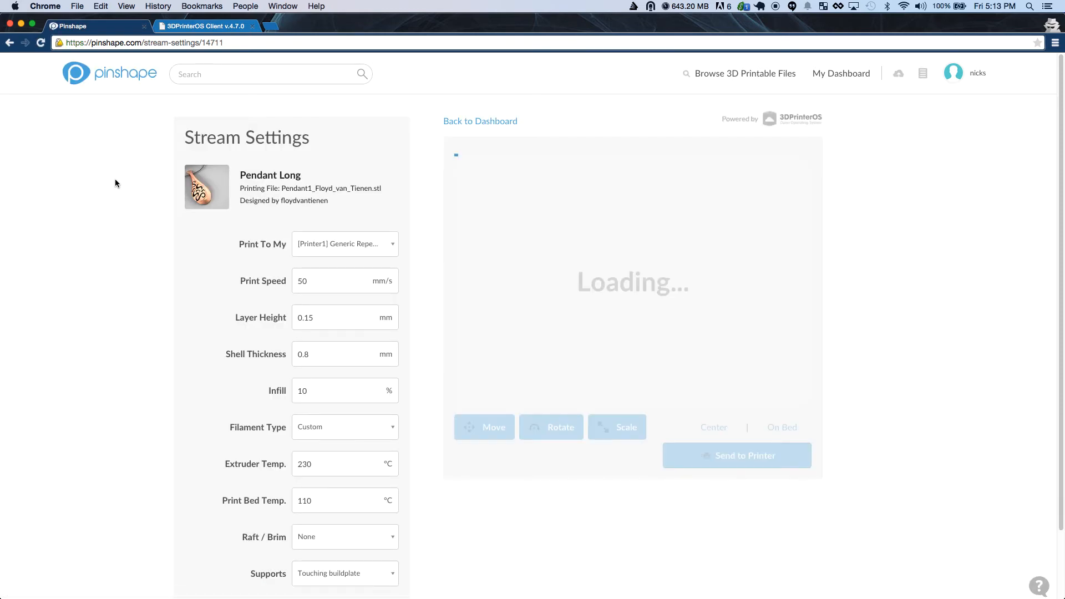
# Use PLA filament, a 60 °C print bed, and no supports
pyautogui.scroll(-3)
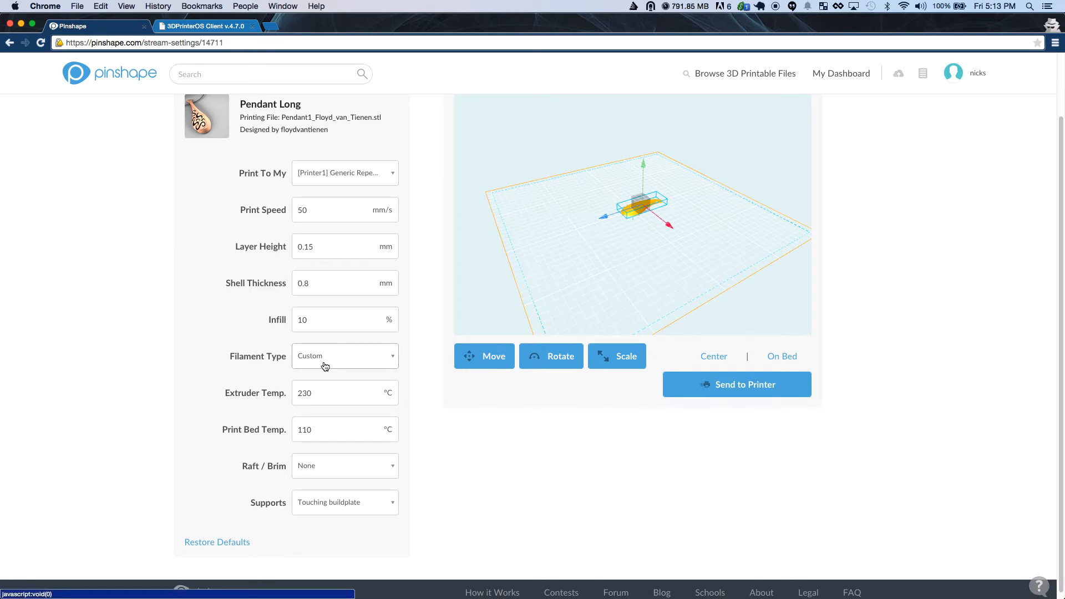
pyautogui.click(344, 355)
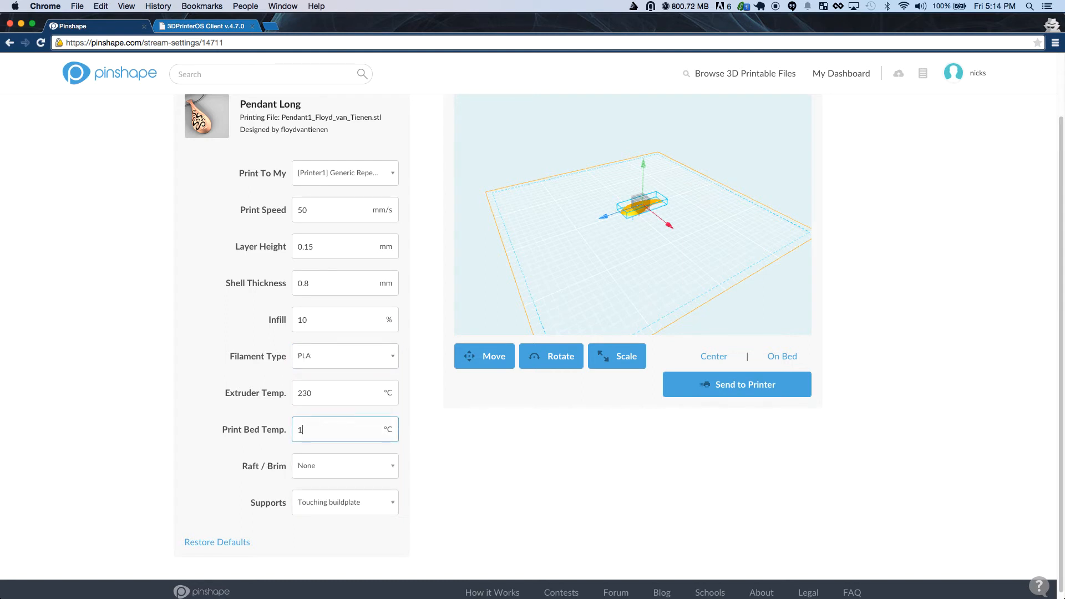
pyautogui.write('60')
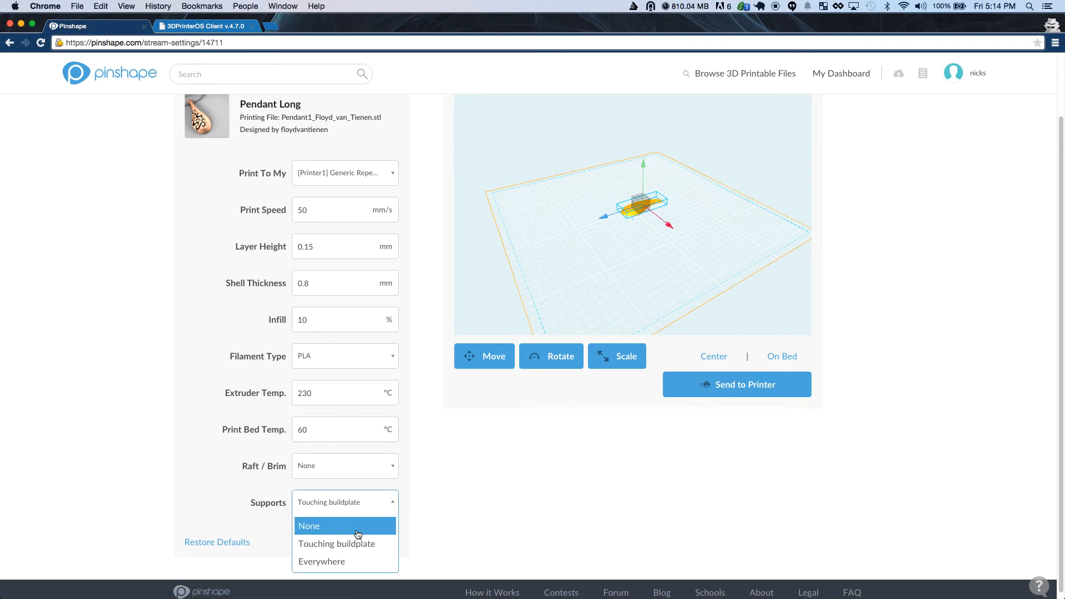
pyautogui.click(308, 525)
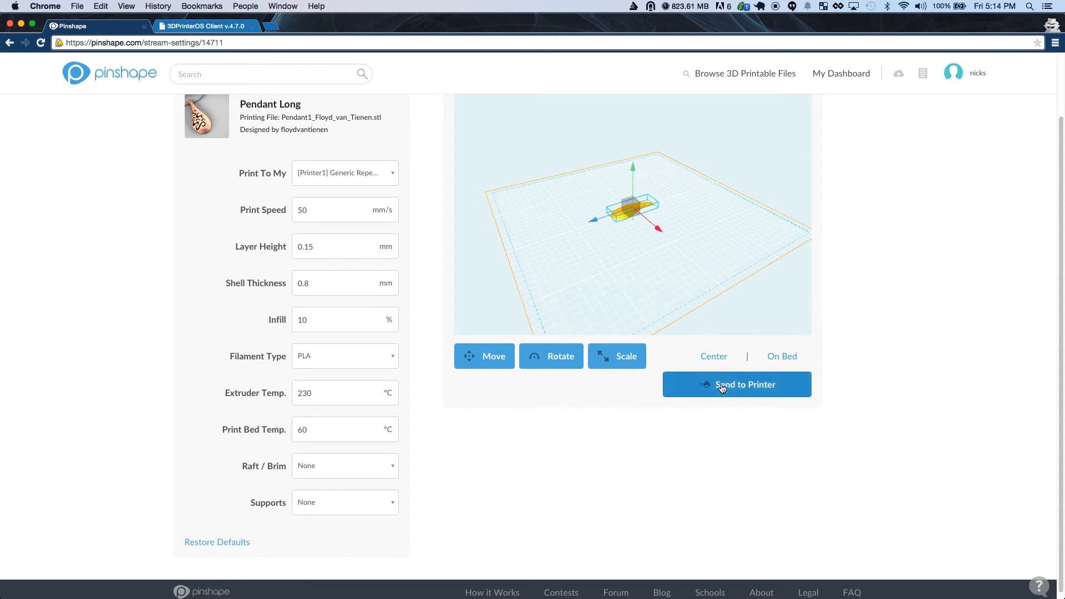
# Send the configured pendant print to the printer until streaming completes
pyautogui.click(737, 385)
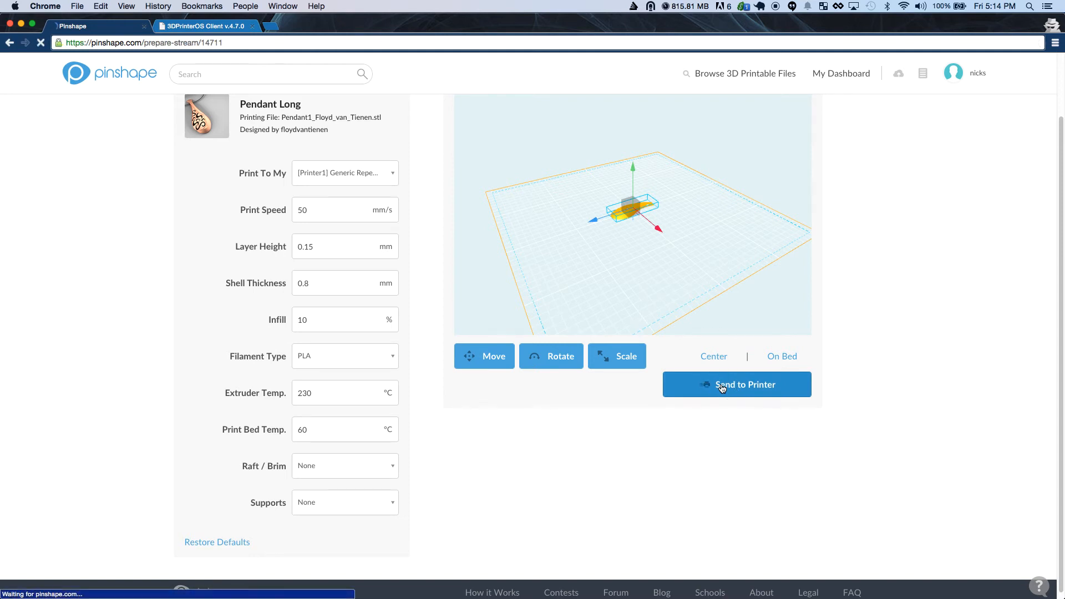
pyautogui.click(736, 384)
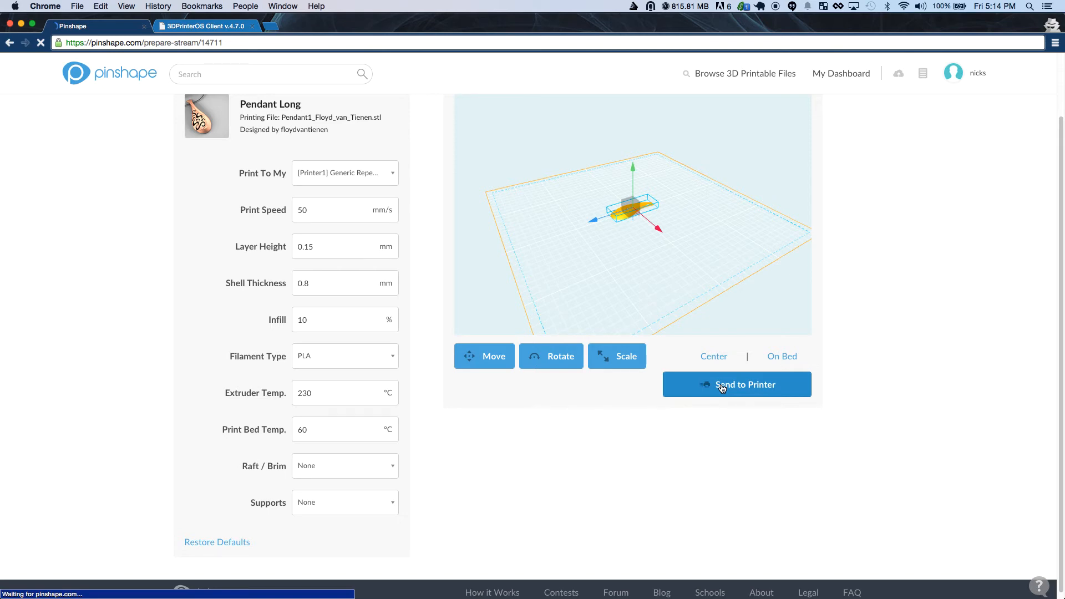
pyautogui.click(736, 383)
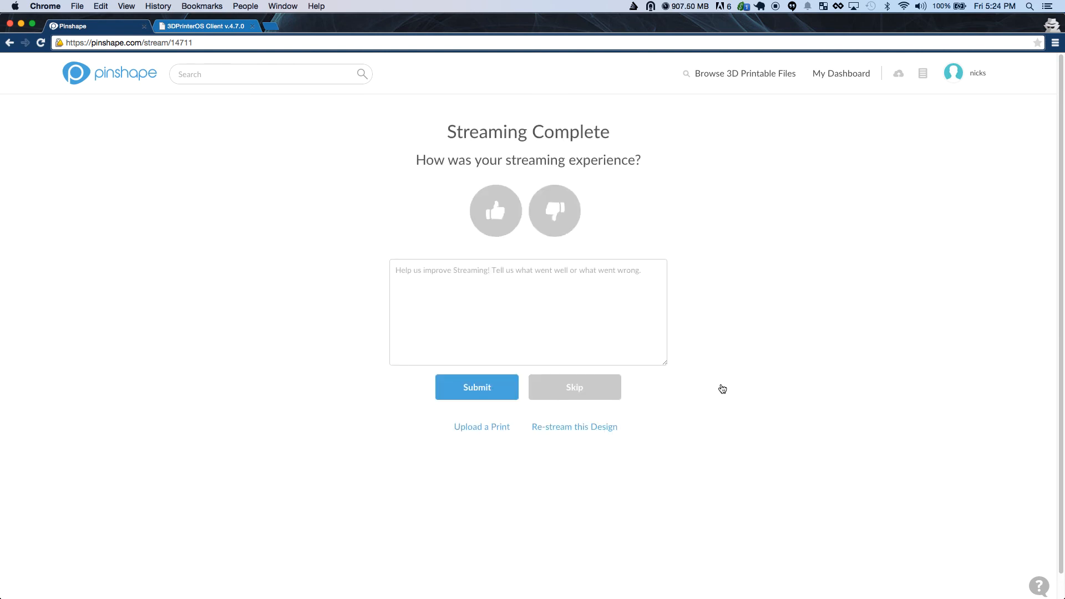
# Submit feedback 'That was so easy, it turned out great!'
pyautogui.write('That was so easy,')
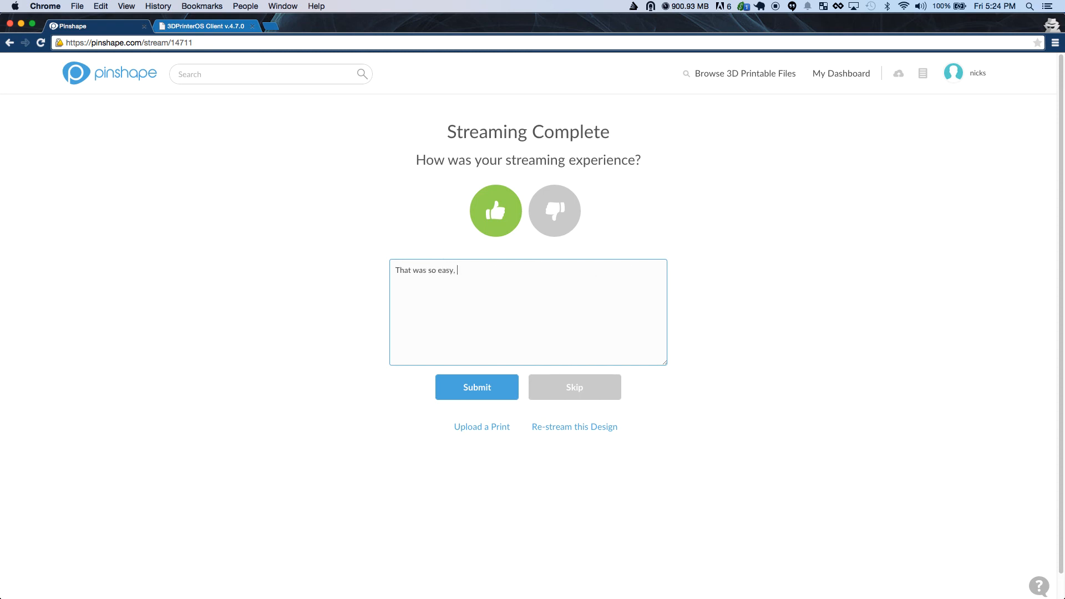
pyautogui.write('it turned out great!')
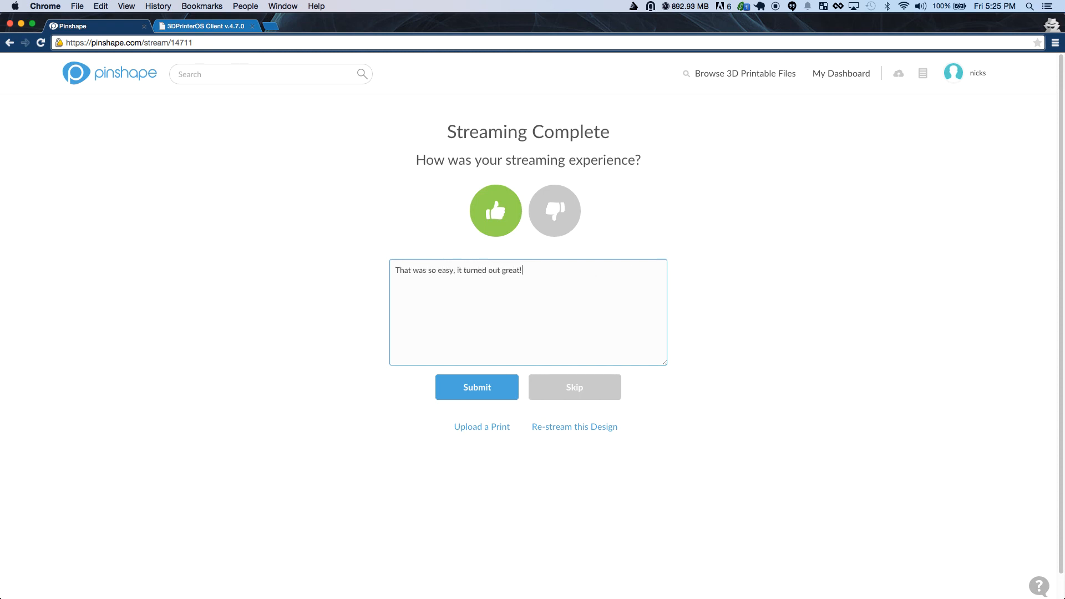
pyautogui.click(475, 387)
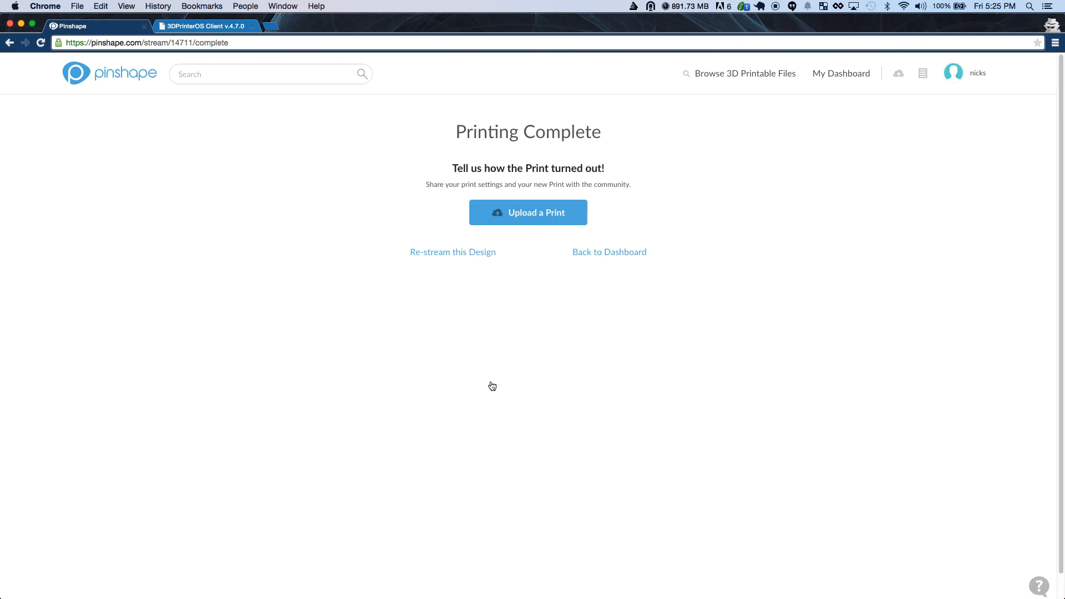